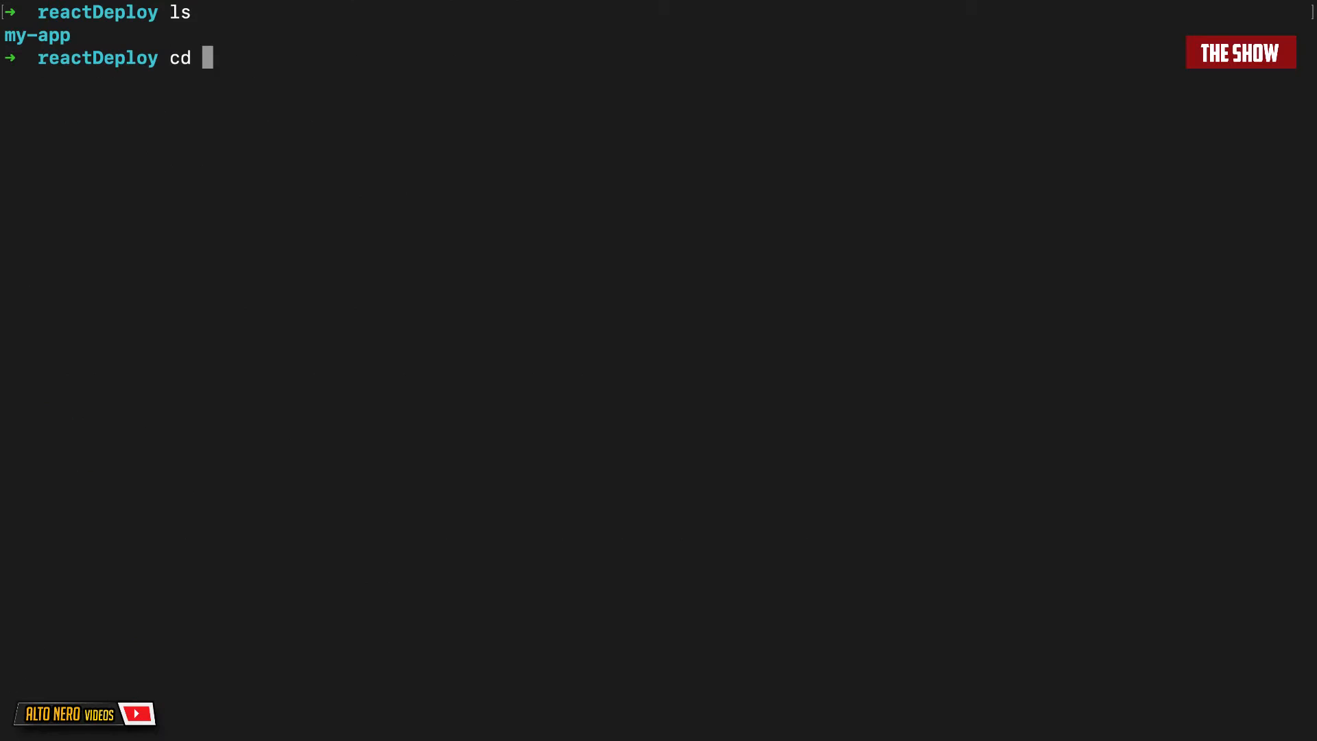
Step: Change into the my-app project folder with cd my-app
{"action": "type", "text": "my-app"}
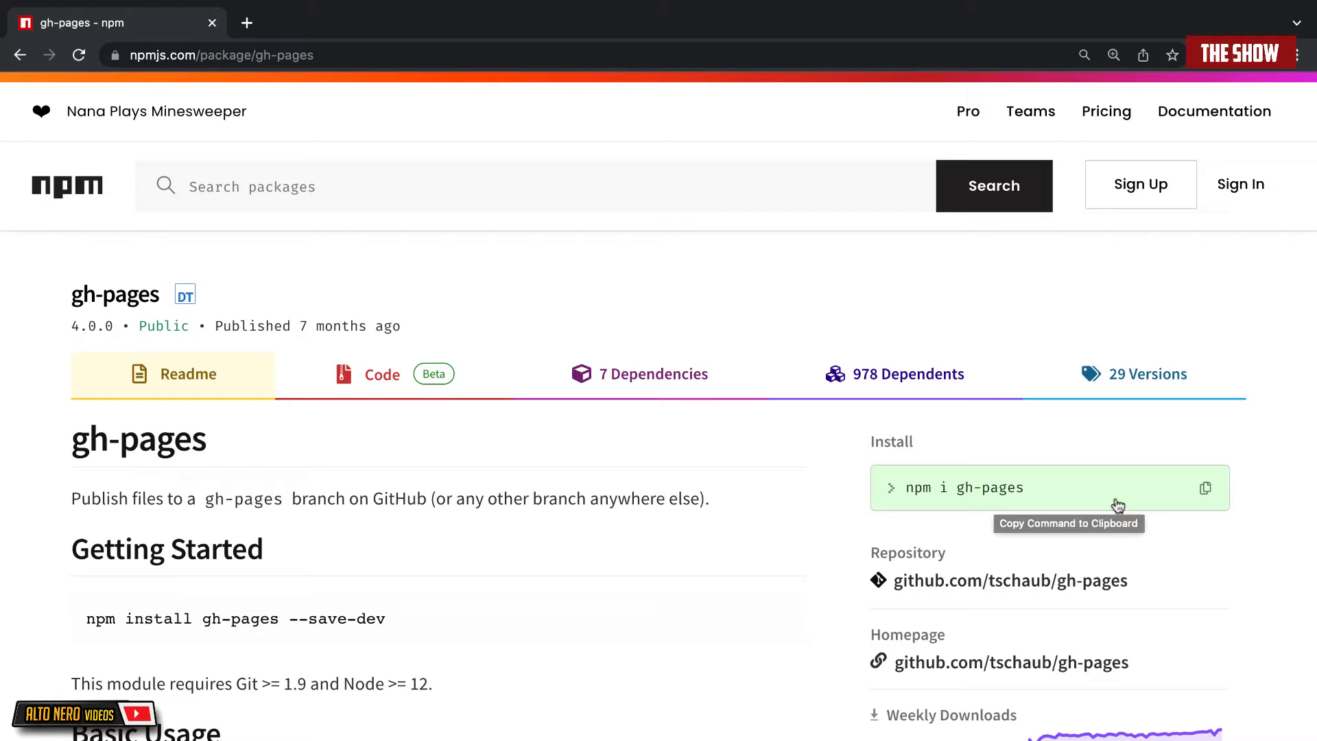
Step: Copy the 'npm i gh-pages' install command from the gh-pages npm page
{"action": "left_click", "coordinate": [1205, 487]}
{"action": "type", "text": "\"predeploy\": \""}
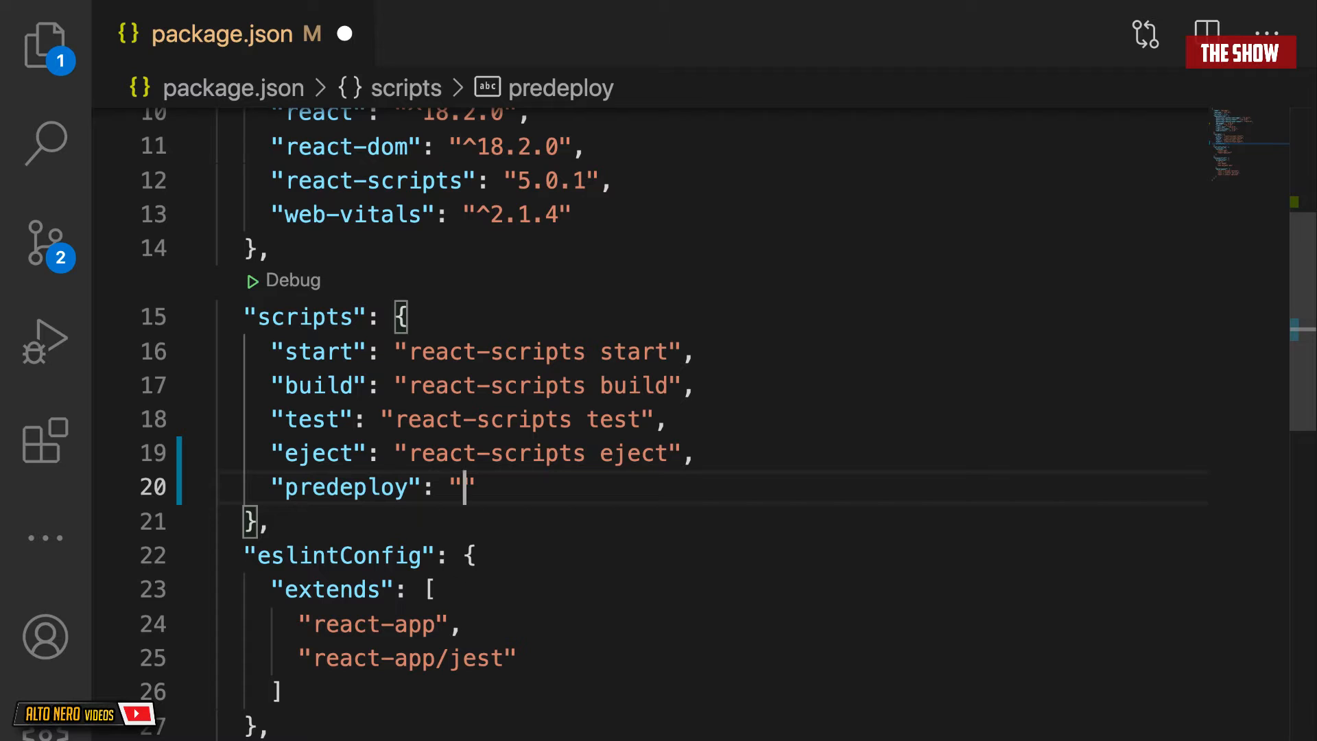
Step: Add the predeploy 'npm run build' and deploy 'gh-pages -d build' scripts to package.json
{"action": "type", "text": "npm run build"}
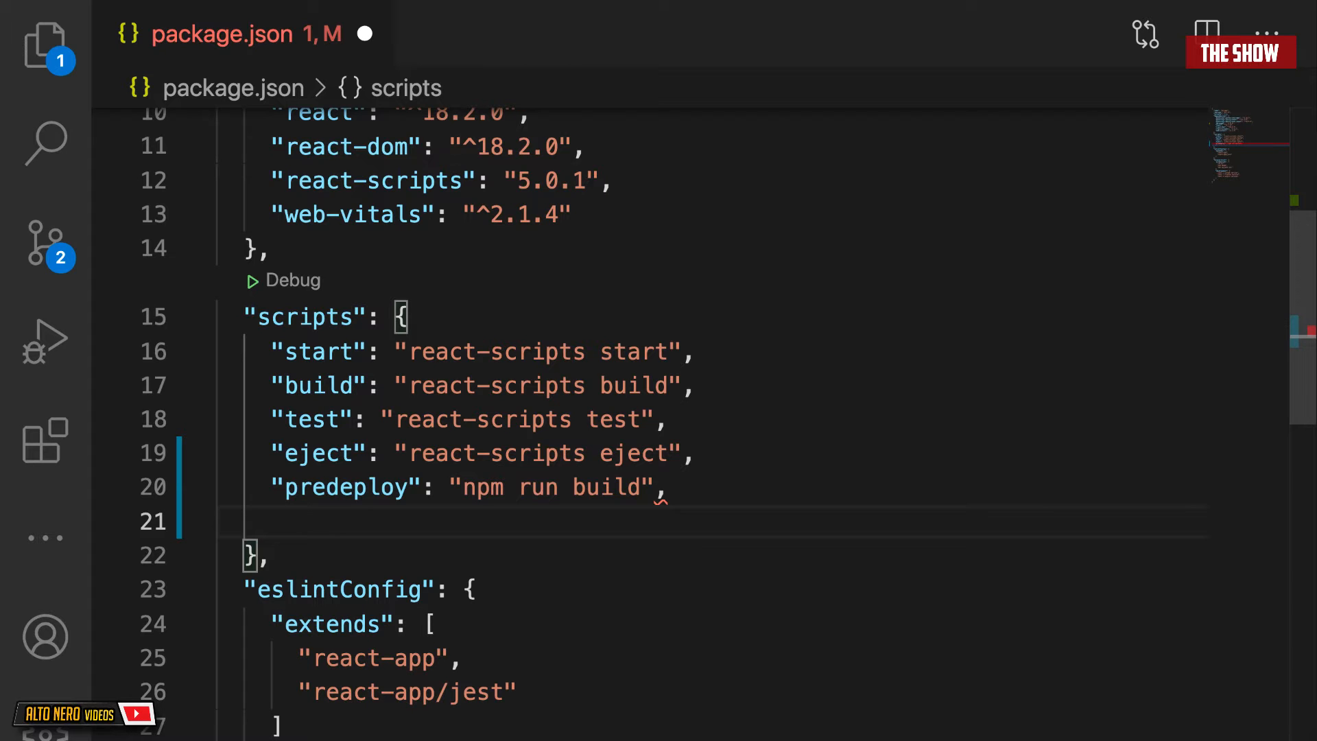
{"action": "type", "text": "\"deploy\": \"\""}
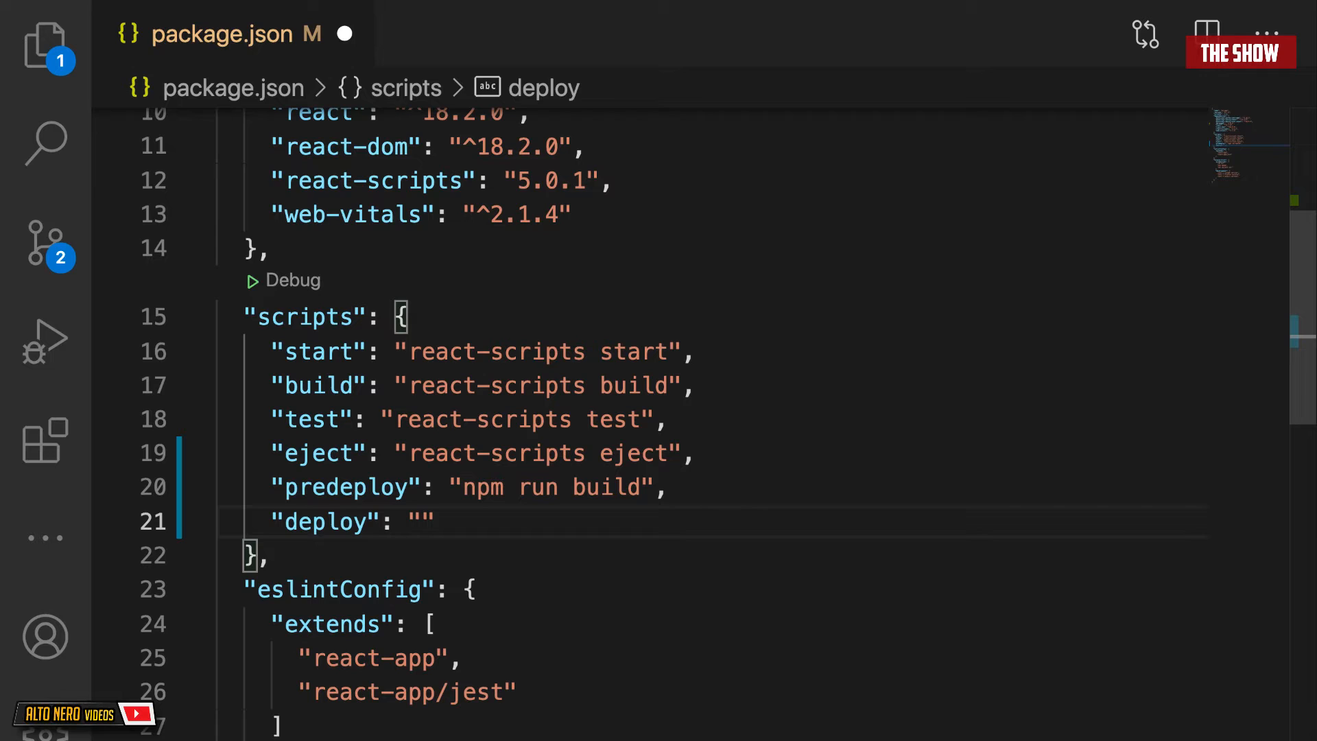
{"action": "type", "text": "gh-pages -d"}
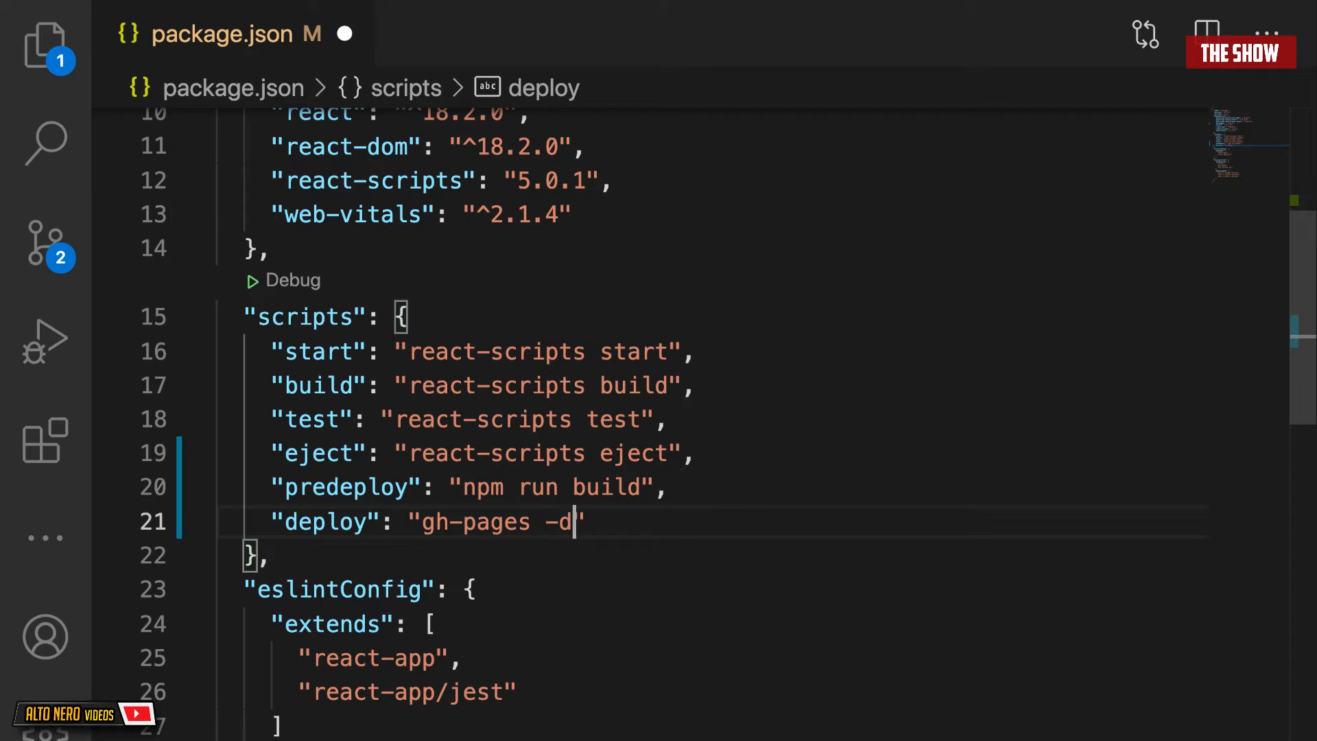
{"action": "type", "text": "build"}
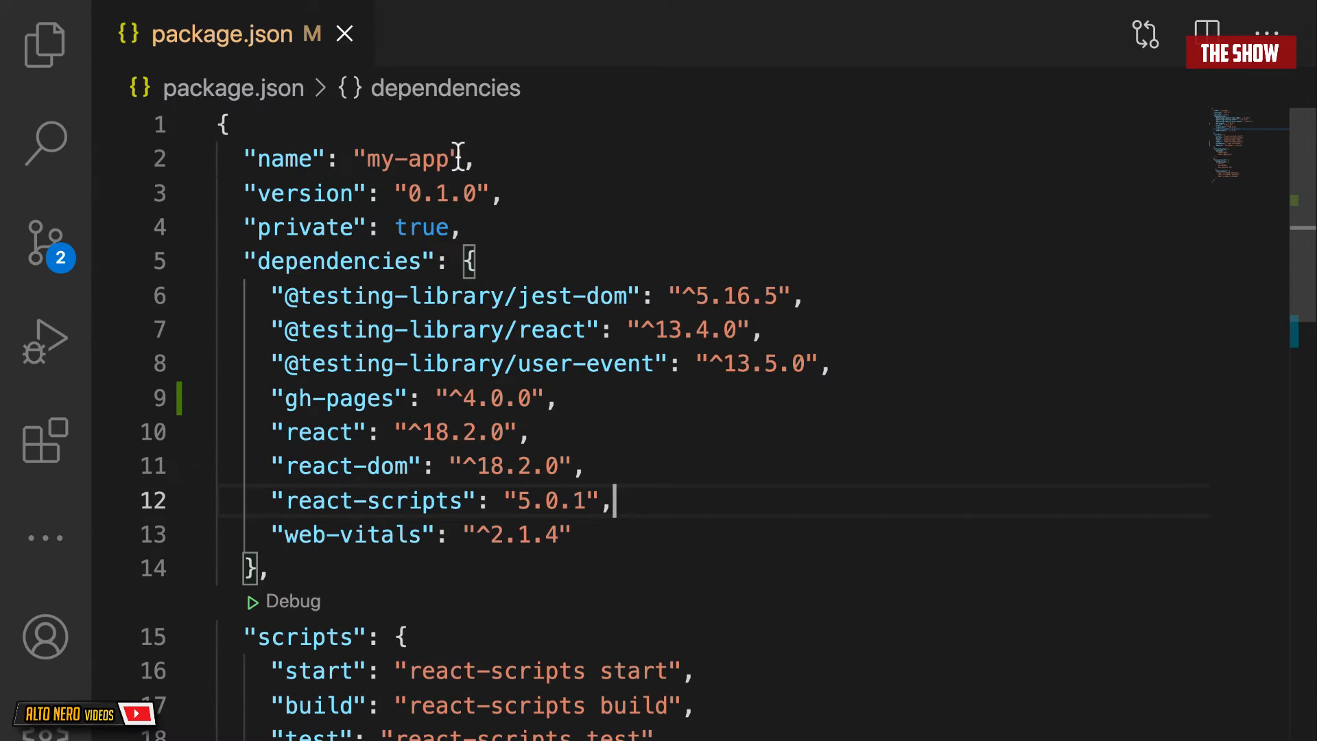
{"action": "type", "text": "\"homepage\": \"https://myusername.github.io/my-app\","}
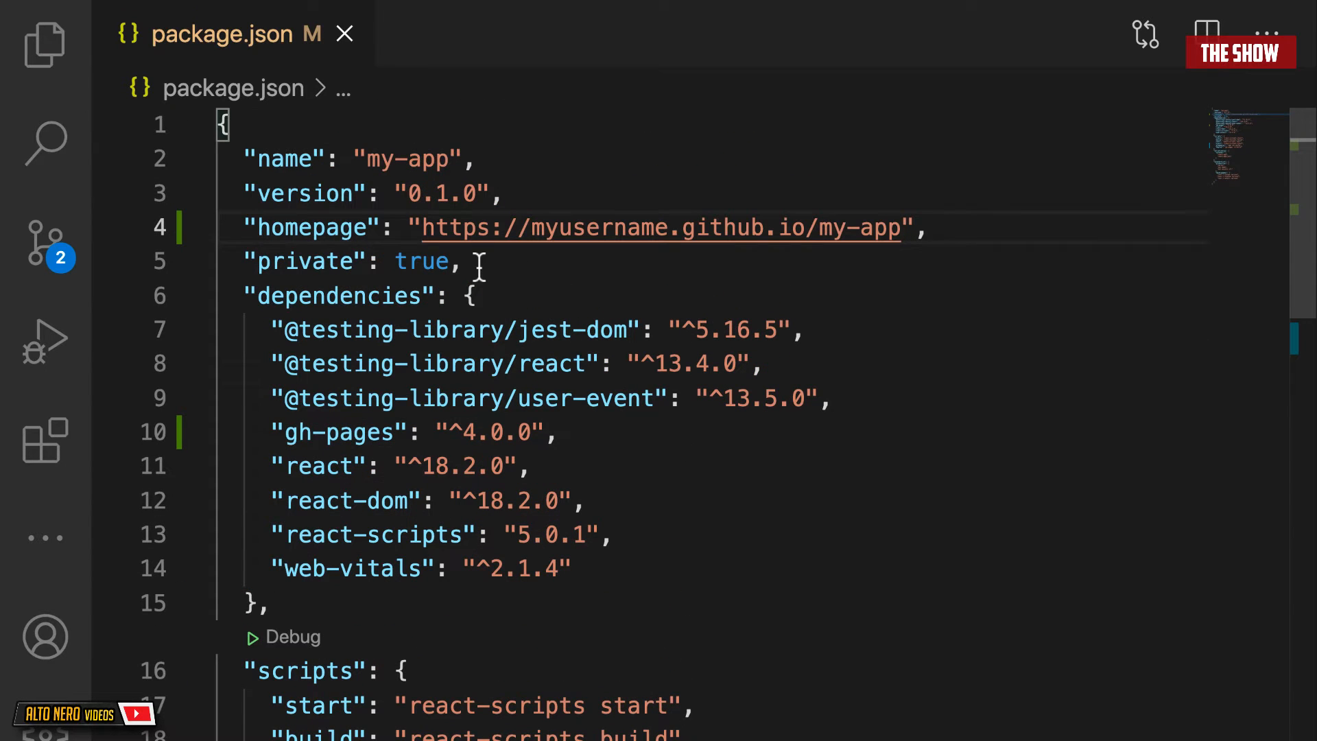
{"action": "double_click", "coordinate": [576, 228]}
{"action": "type", "text": "deploy-"}
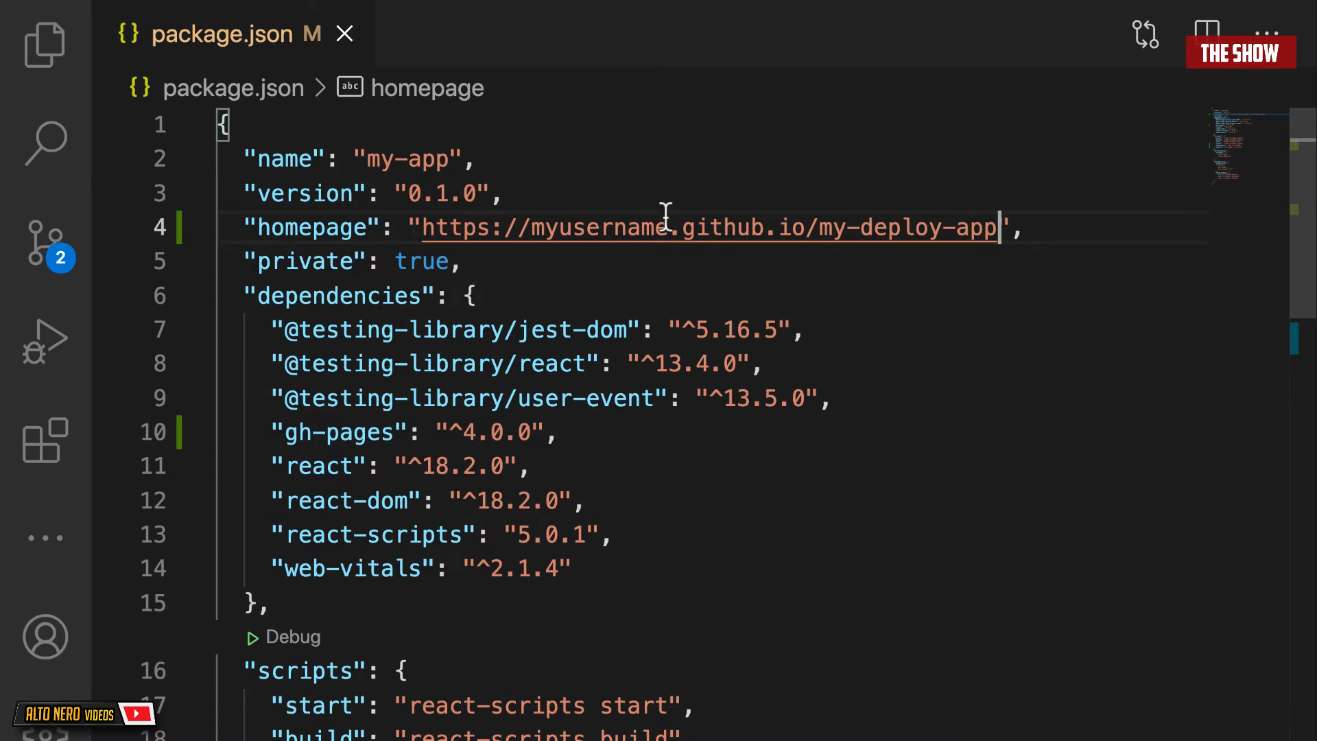
{"action": "double_click", "coordinate": [596, 227]}
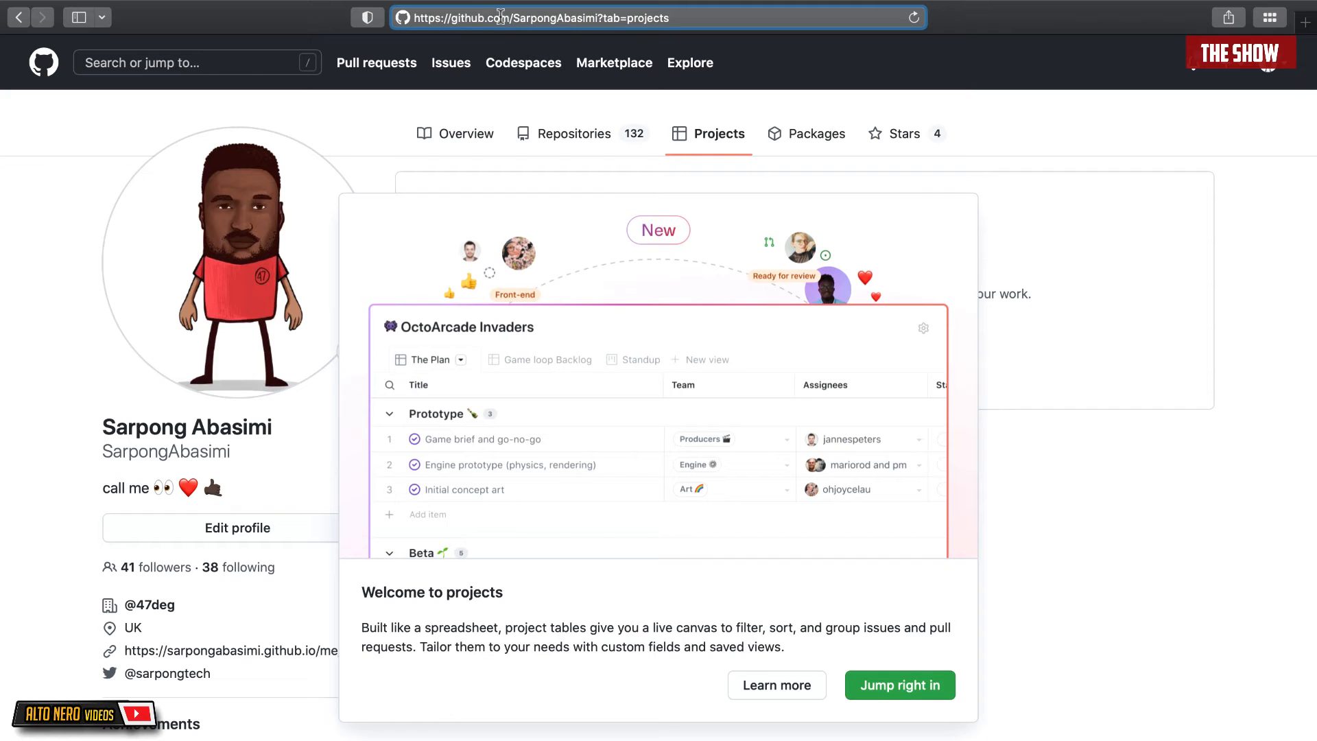
Step: Replace 'myusername' in the homepage URL with the GitHub username SarpongAbasimi
{"action": "double_click", "coordinate": [554, 18]}
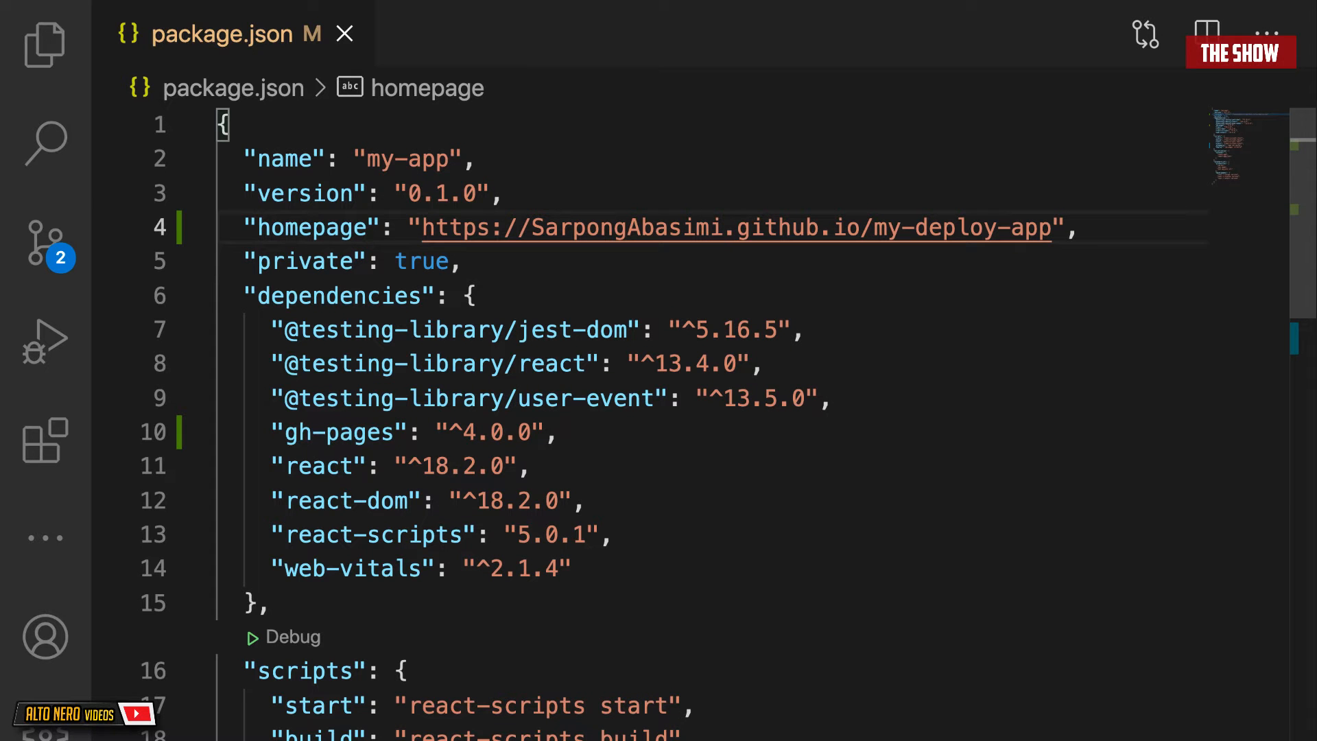
{"action": "left_click", "coordinate": [725, 227]}
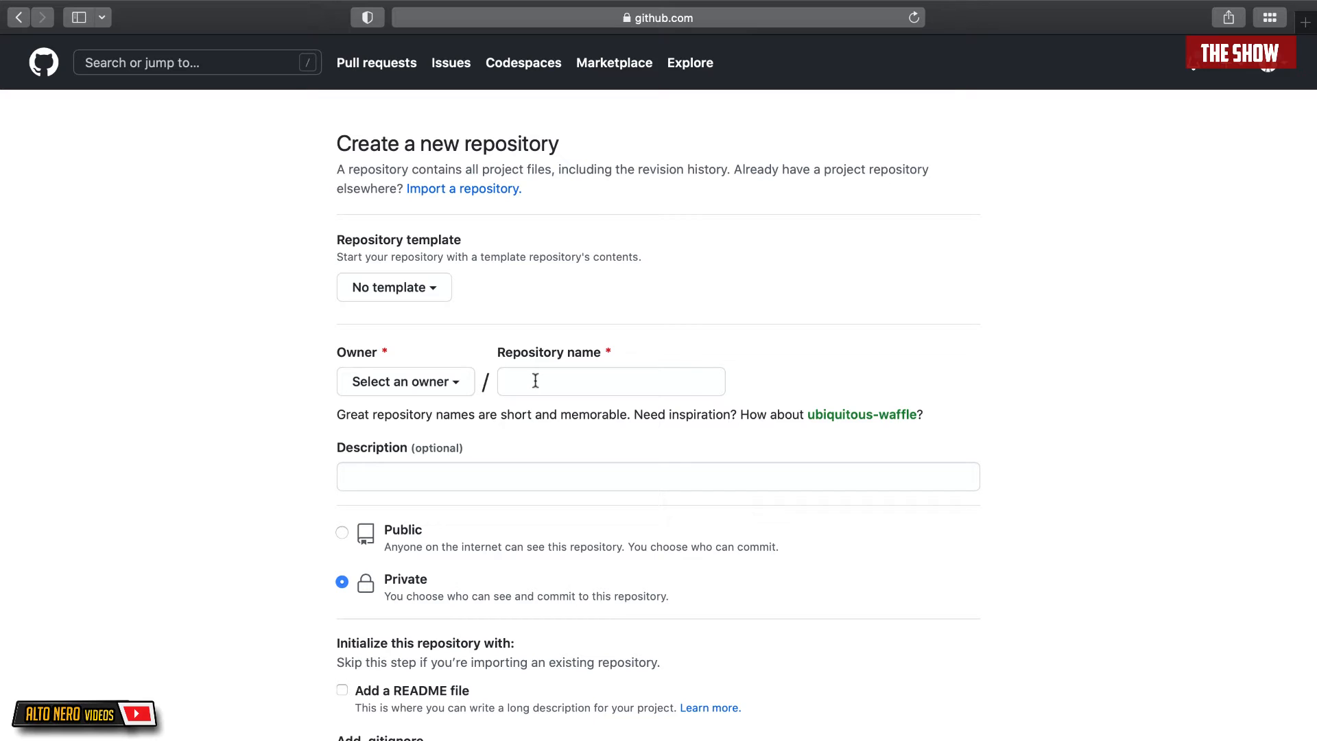
Step: Name the new repository randomApp, make it Public, and create it
{"action": "left_click", "coordinate": [610, 381]}
{"action": "type", "text": "randomApp"}
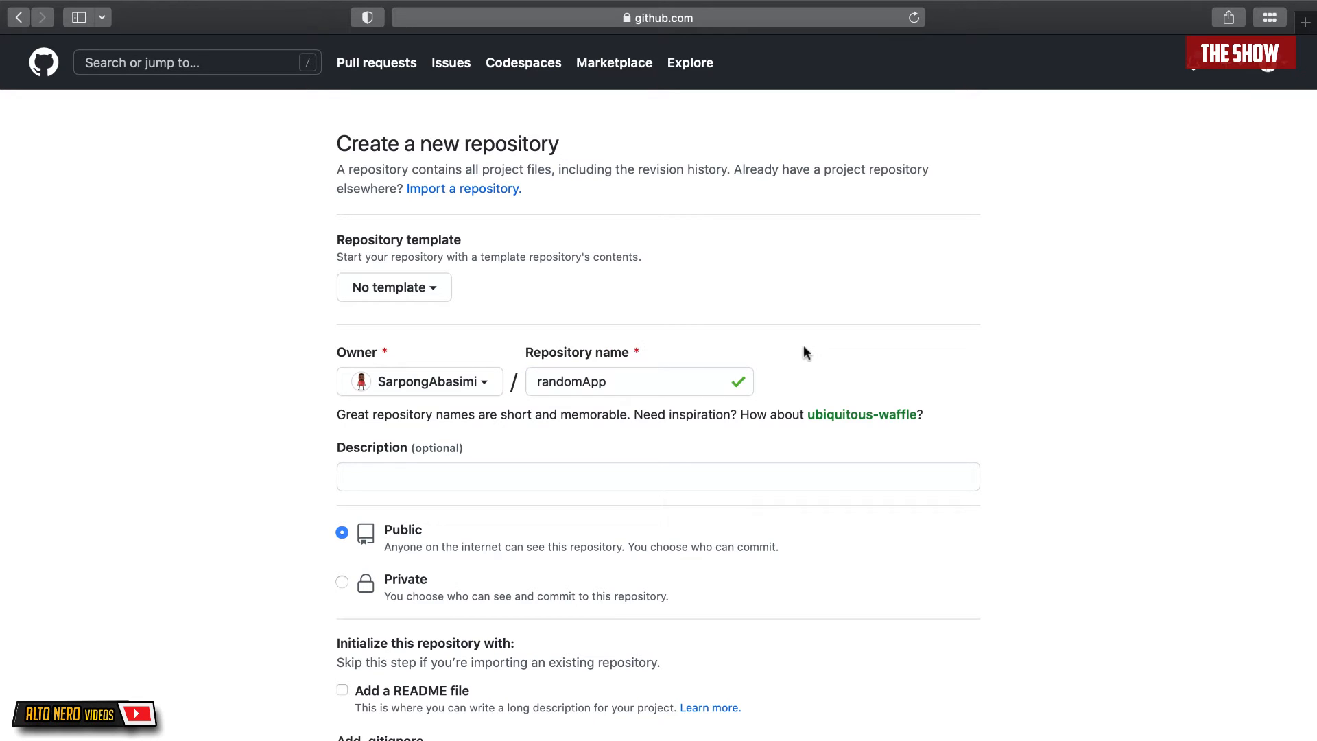
{"action": "scroll", "scroll_direction": "down", "scroll_amount": 3}
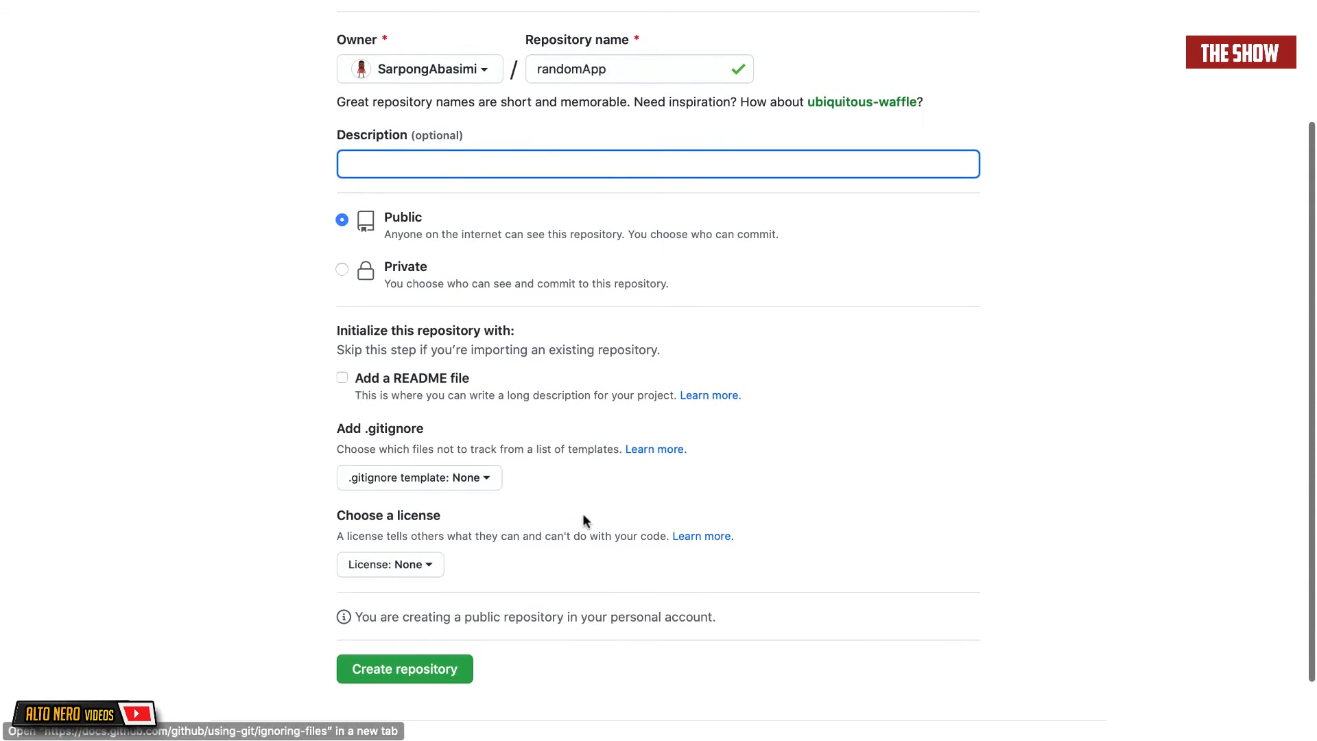
{"action": "left_click", "coordinate": [404, 669]}
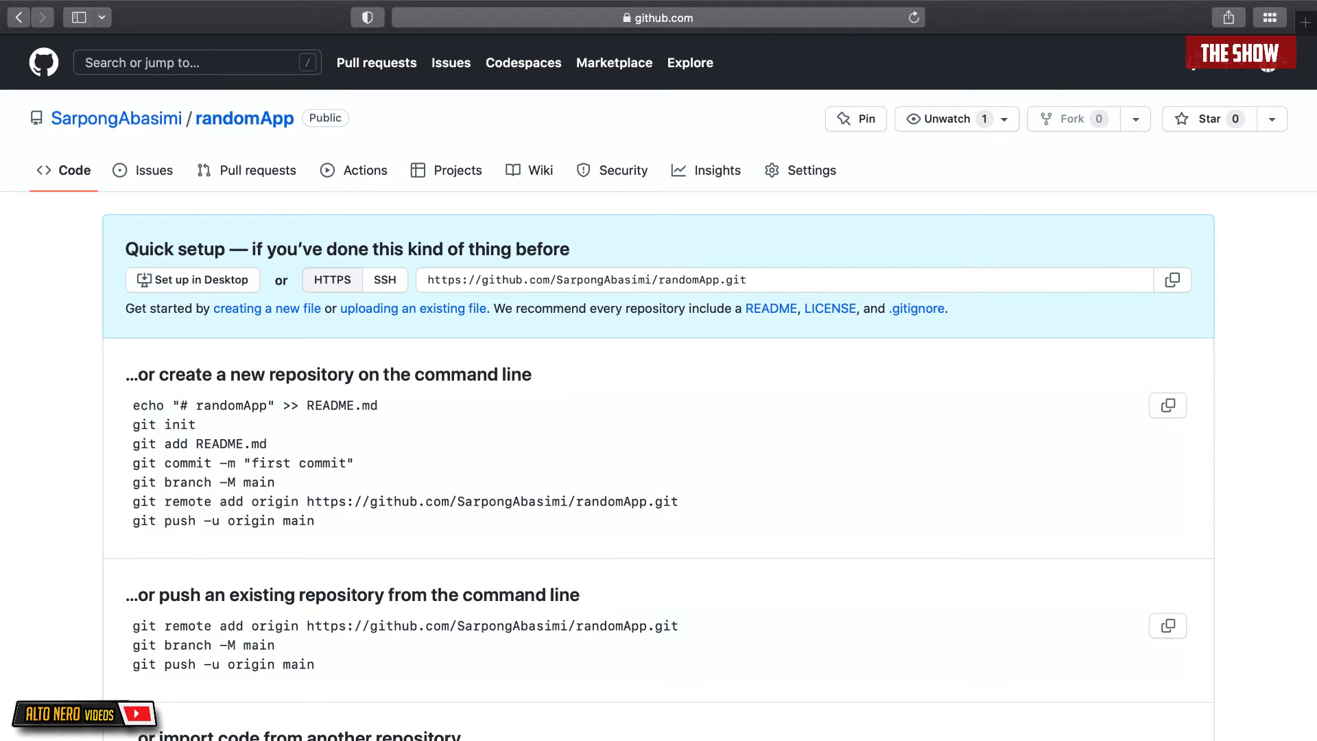
{"action": "mouse_move", "coordinate": [452, 682]}
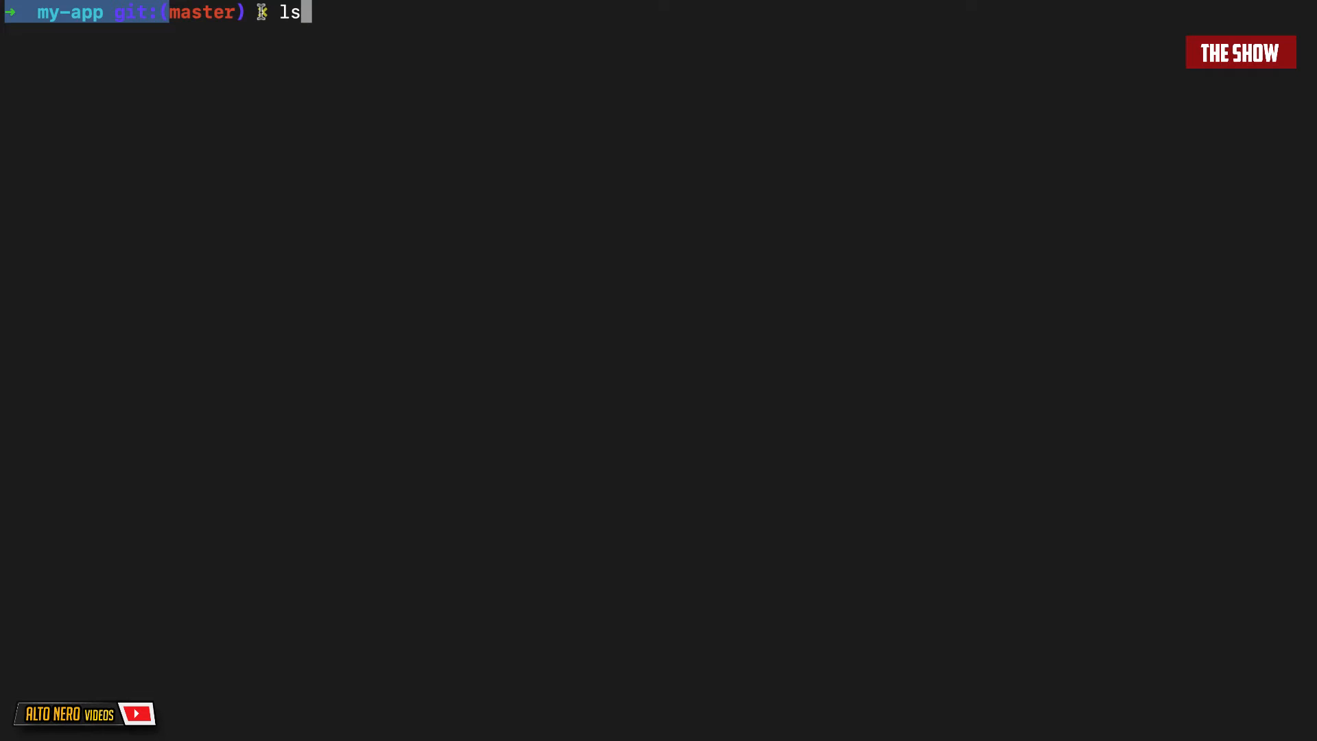
Step: Add the randomApp remote, commit 'created base react app', push master, and run npm run deploy
{"action": "type", "text": "git remote add origin https://github.com/SarpongAbasimi/randomApp.git"}
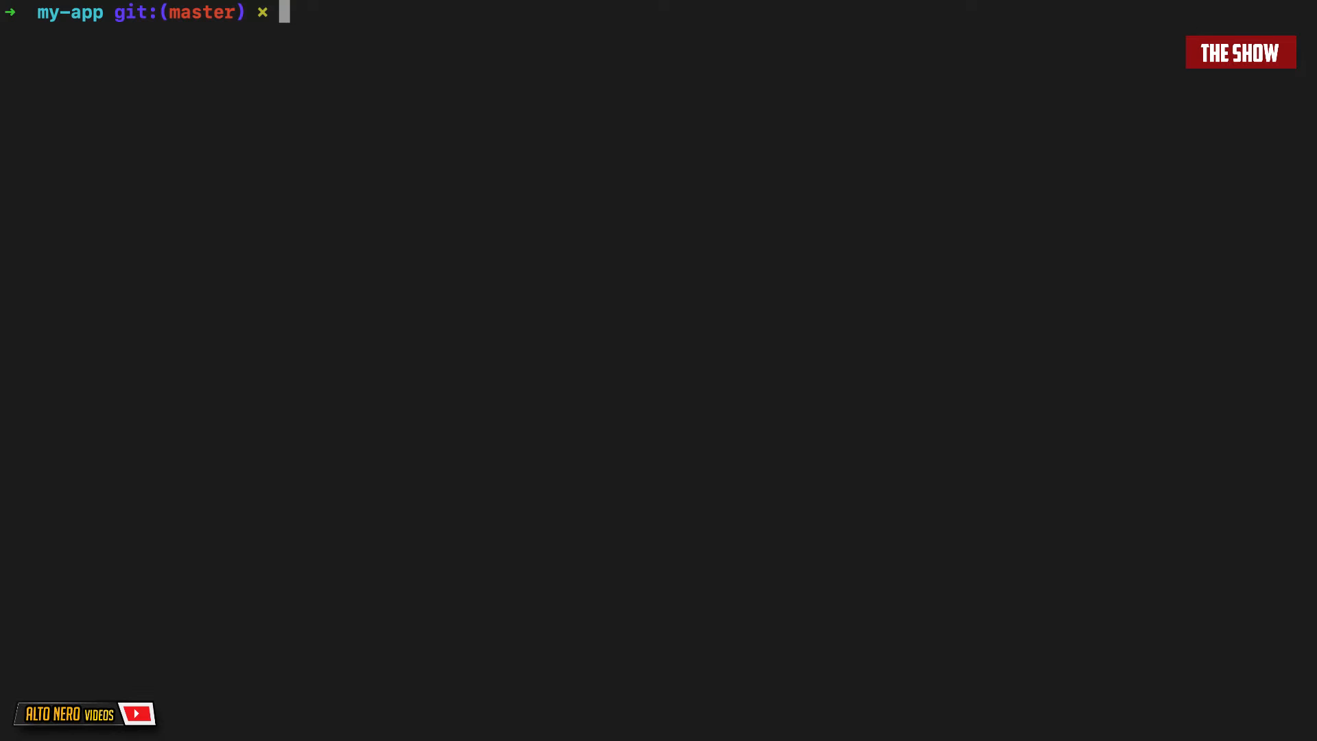
{"action": "type", "text": "git remote -v"}
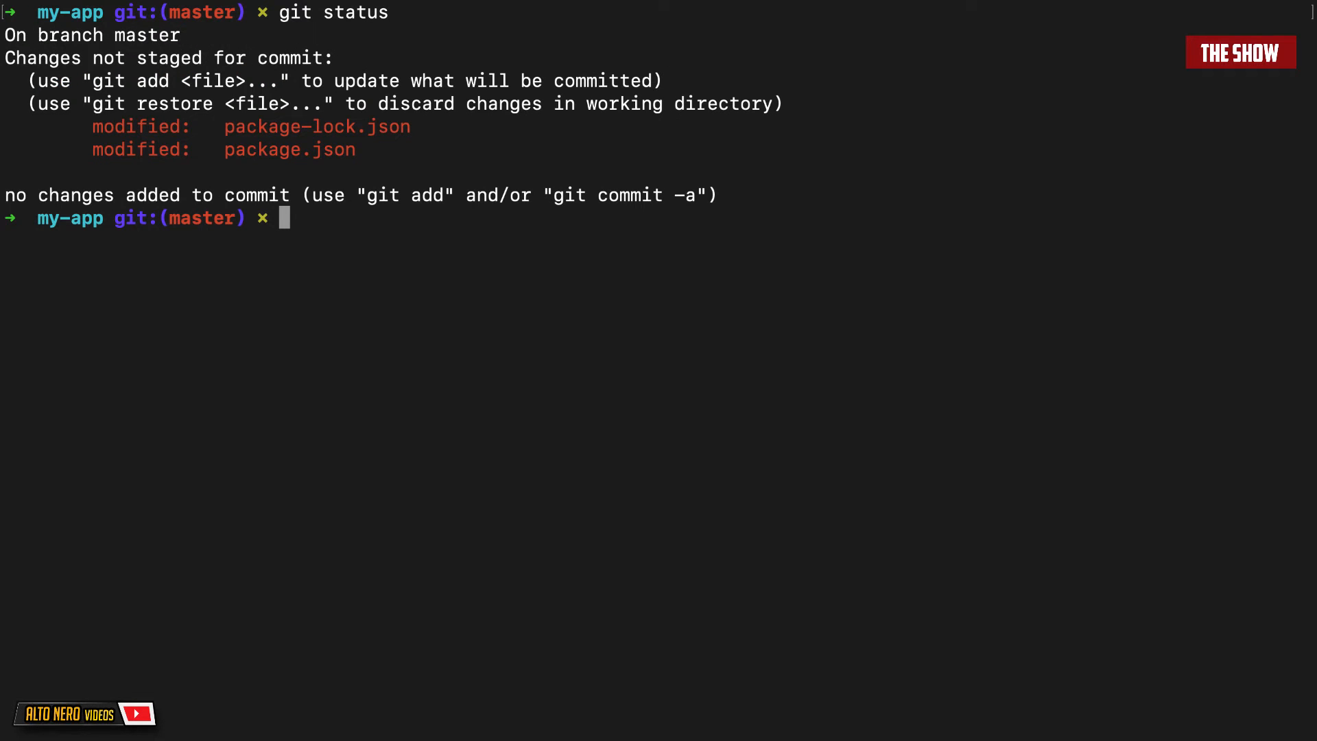
{"action": "mouse_move", "coordinate": [931, 490]}
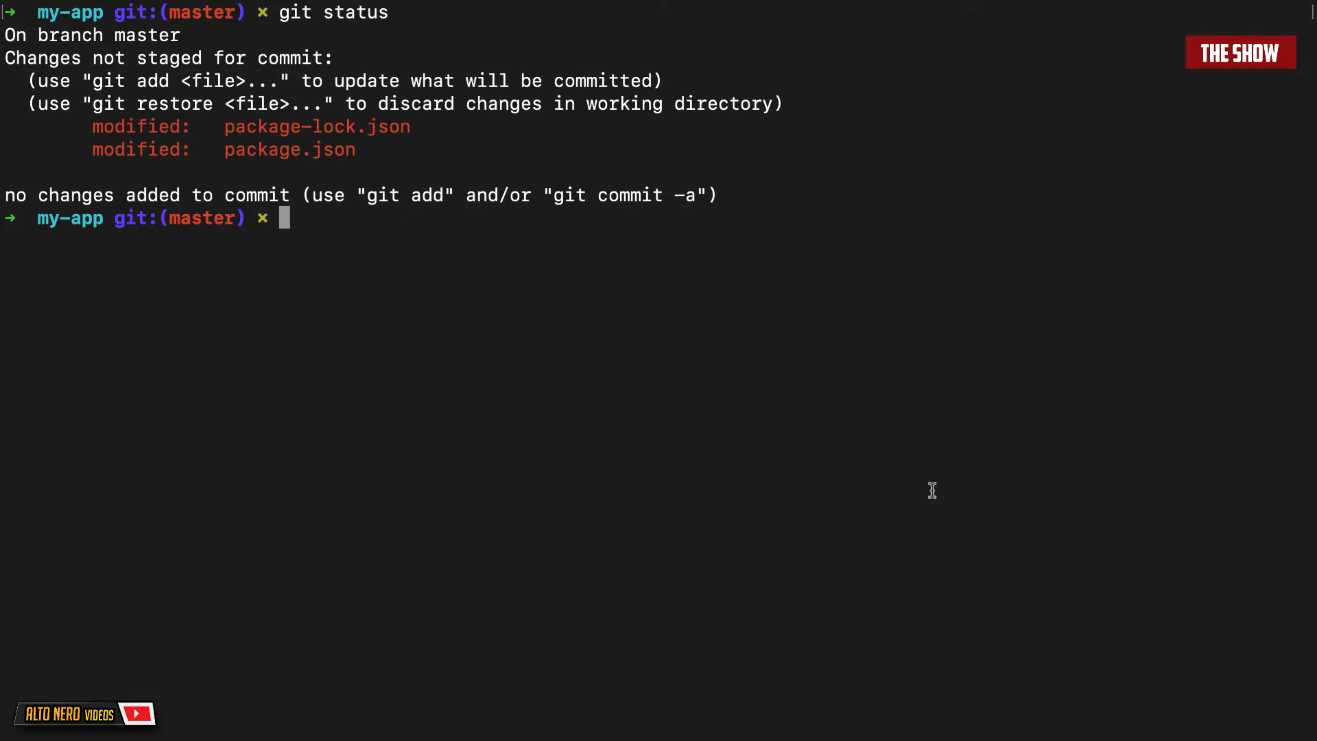
{"action": "type", "text": "git commit -m 'created base react app'"}
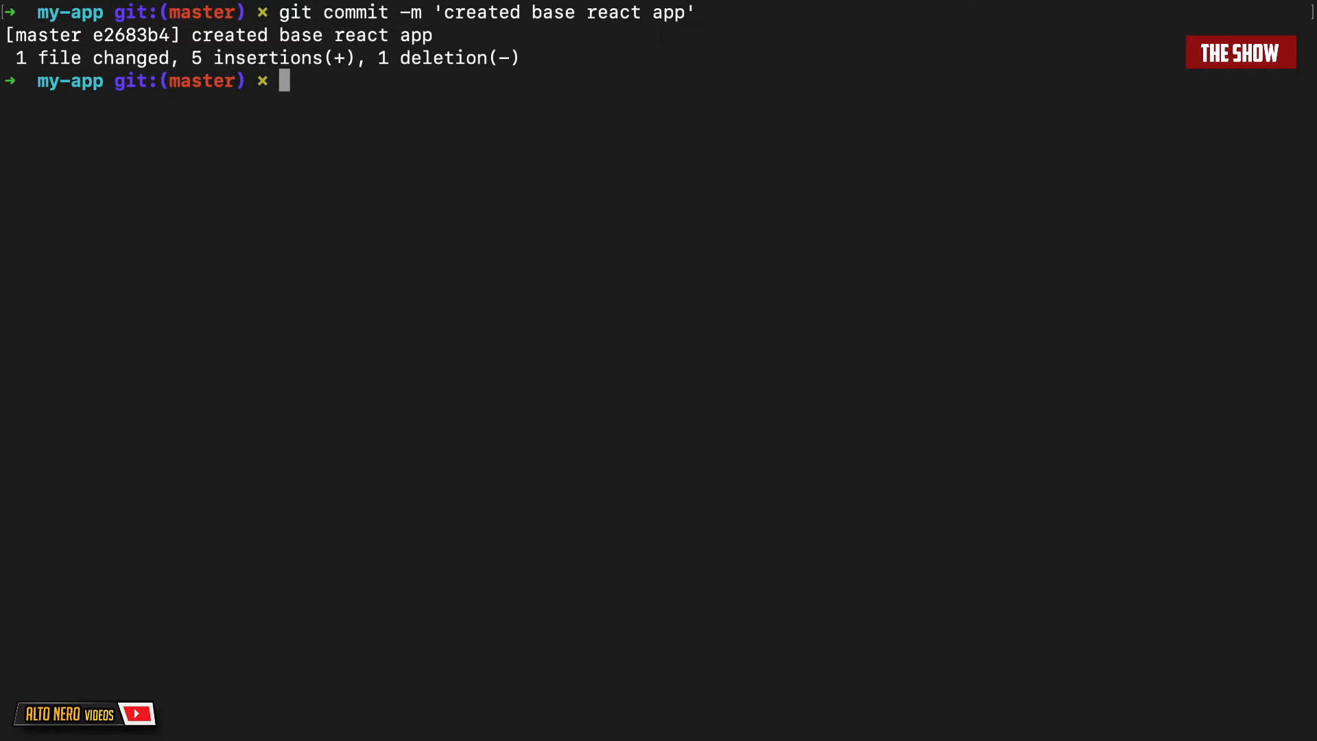
{"action": "type", "text": "git push -u origin master"}
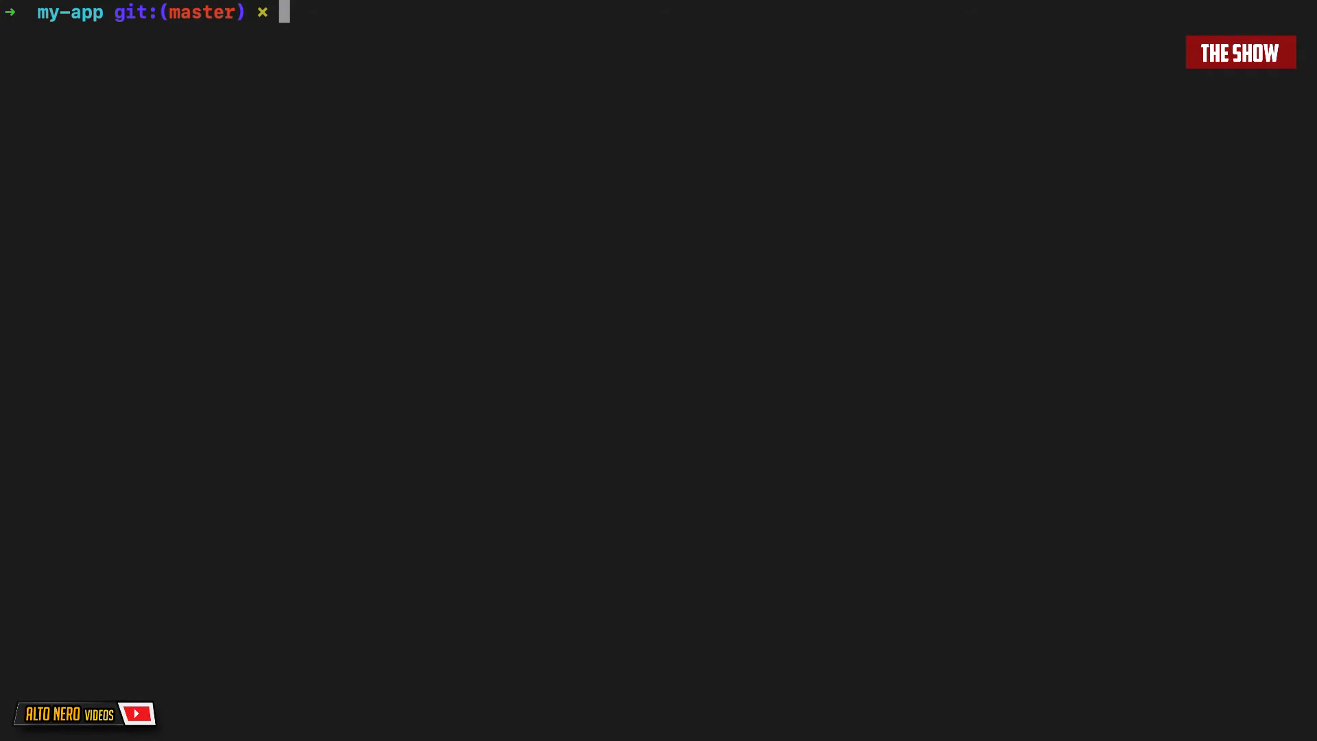
{"action": "type", "text": "npm run deploy"}
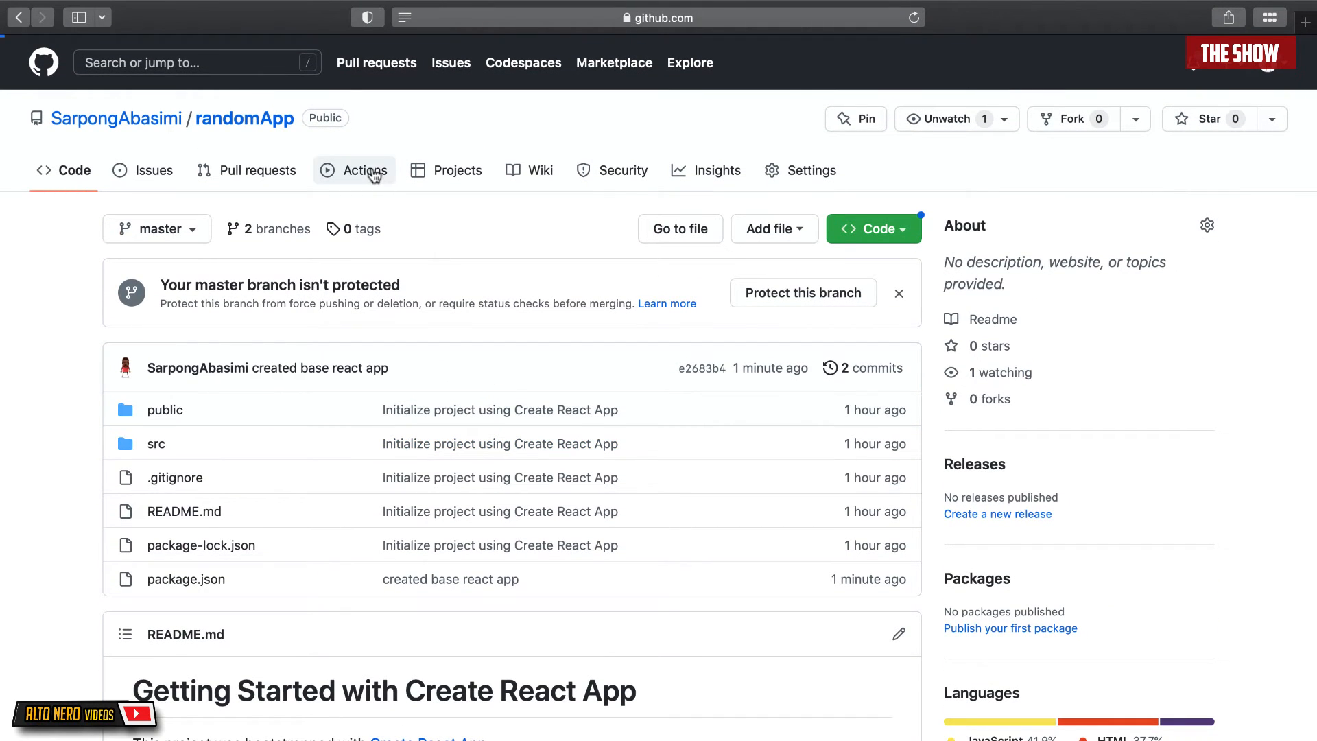
Step: Open the successful 'pages build and deployment' run in Actions and visit the deployed site
{"action": "left_click", "coordinate": [365, 171]}
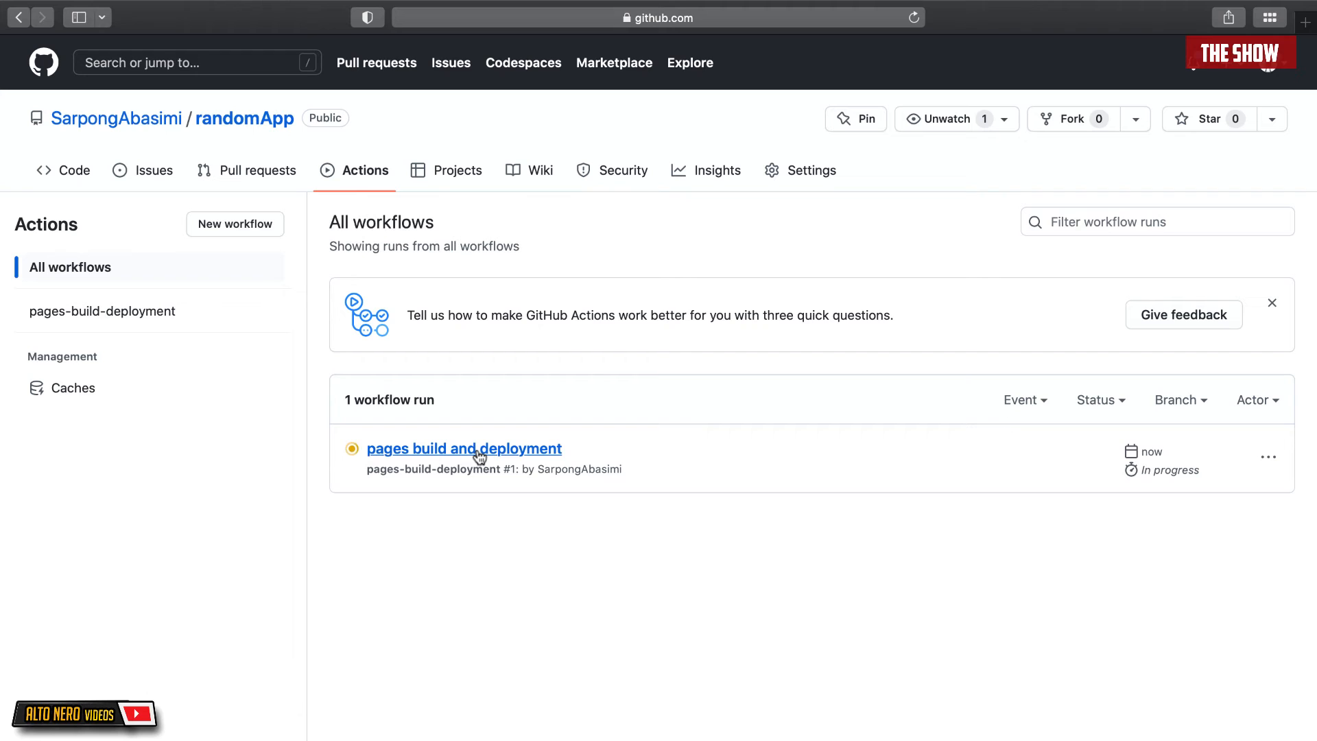
{"action": "left_click", "coordinate": [463, 448]}
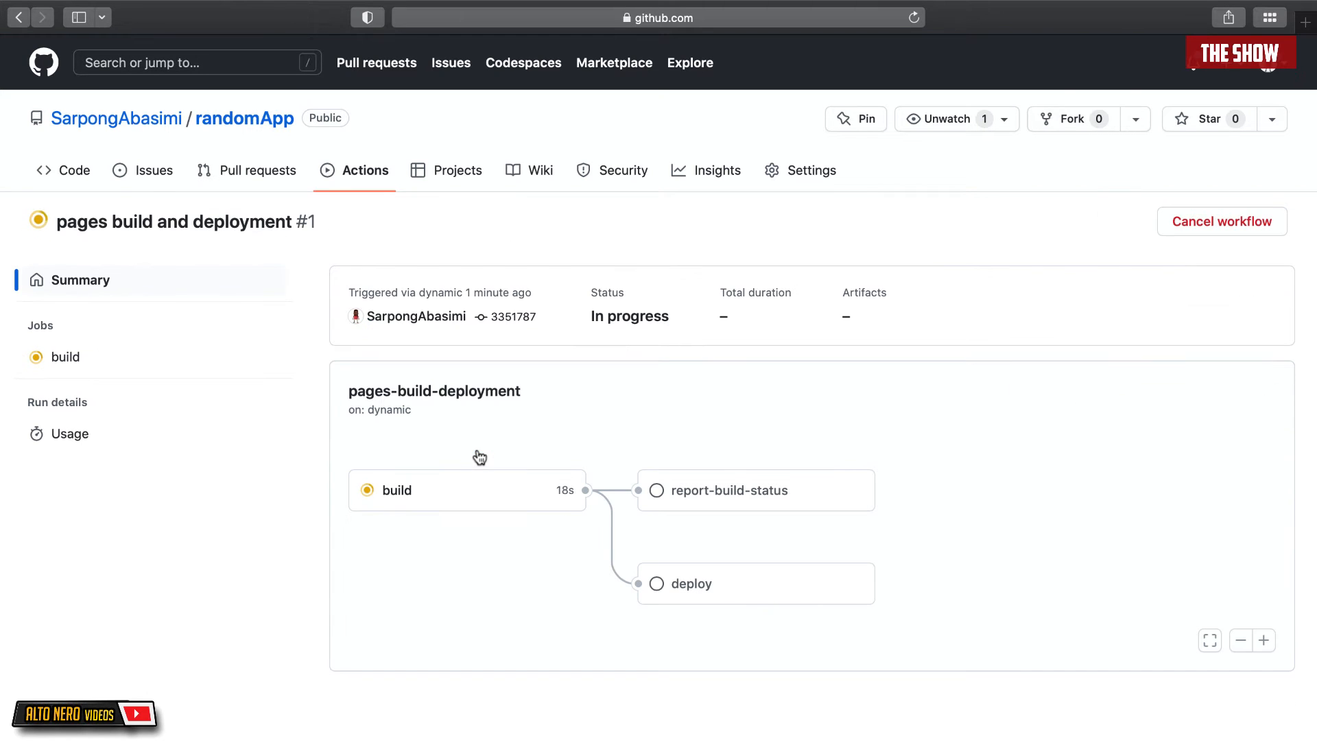
{"action": "mouse_move", "coordinate": [505, 528]}
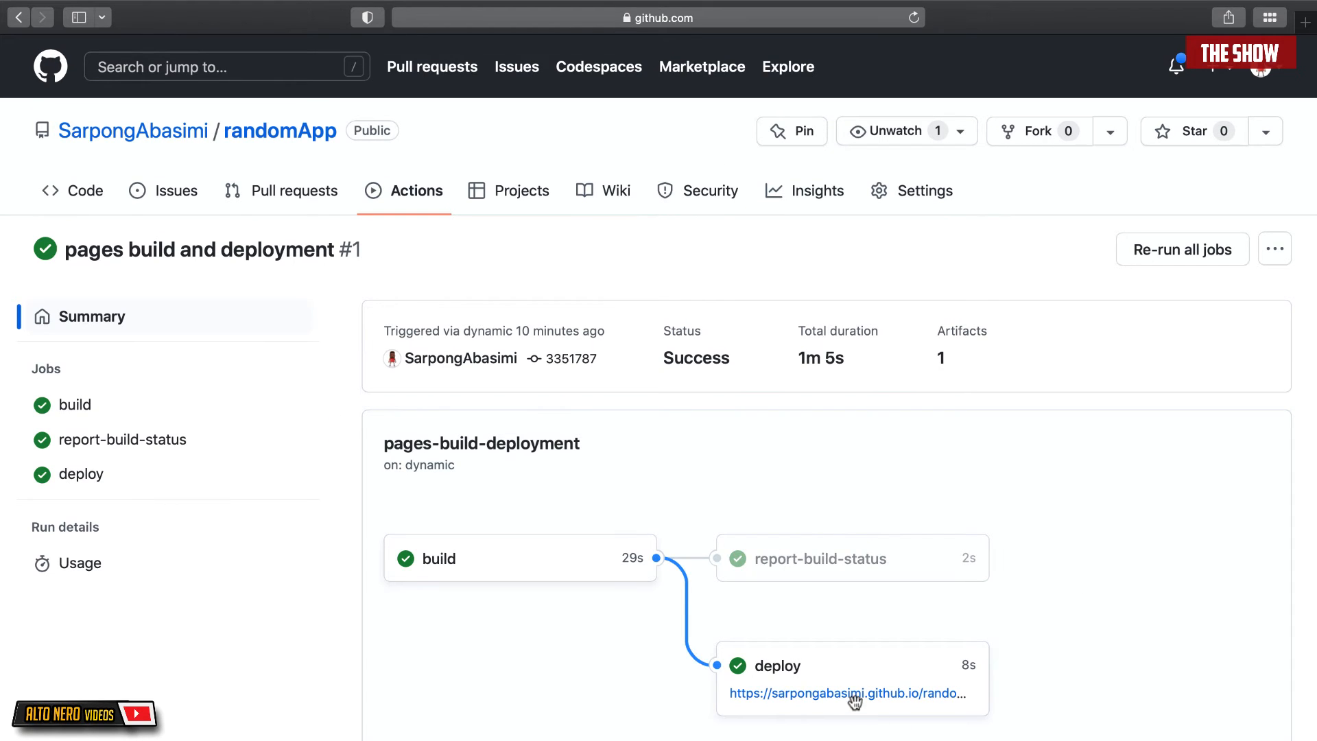
{"action": "mouse_move", "coordinate": [854, 708]}
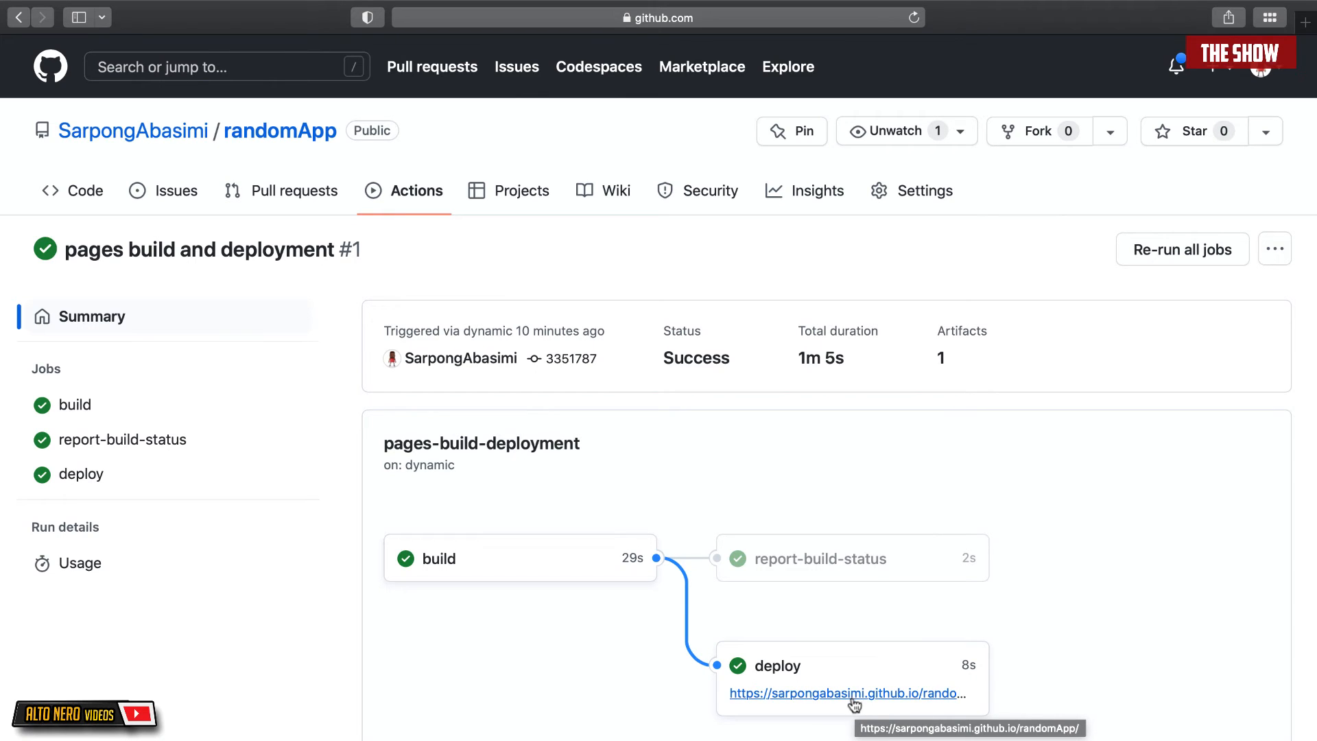
{"action": "left_click", "coordinate": [846, 692]}
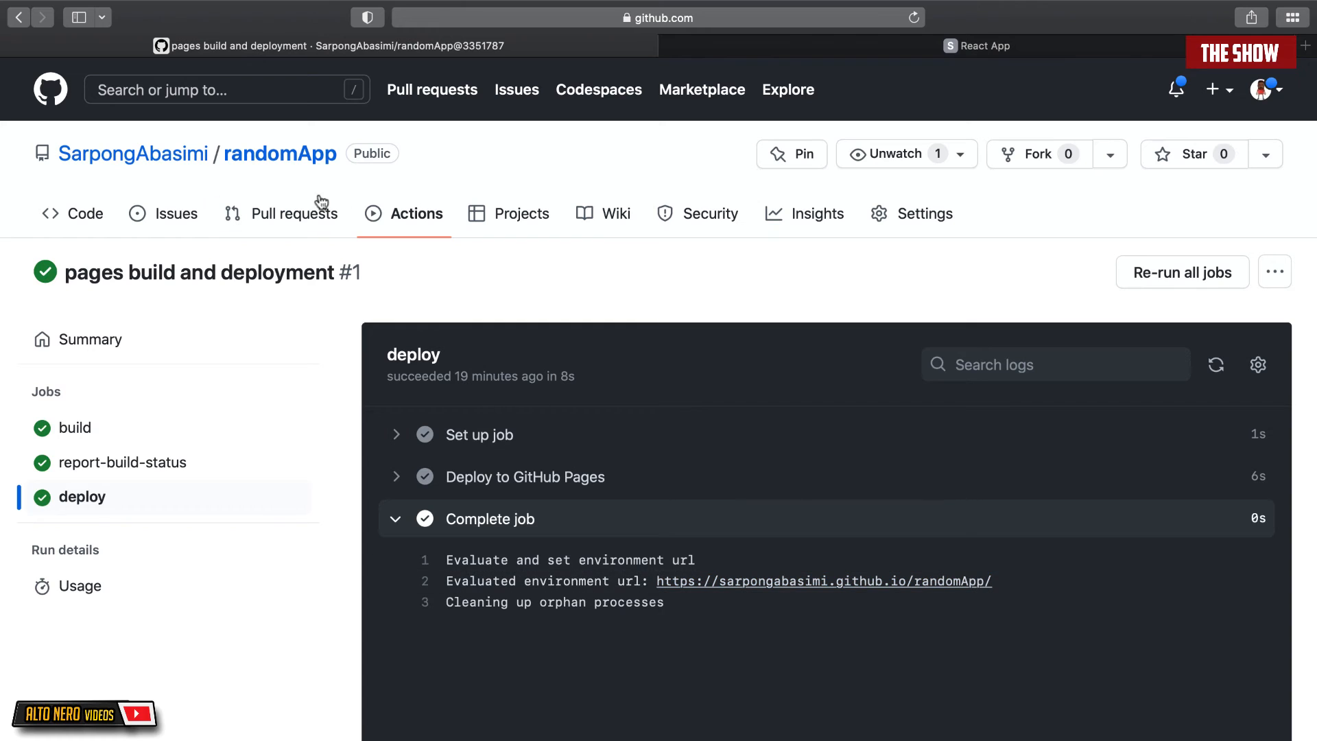
{"action": "mouse_move", "coordinate": [280, 154]}
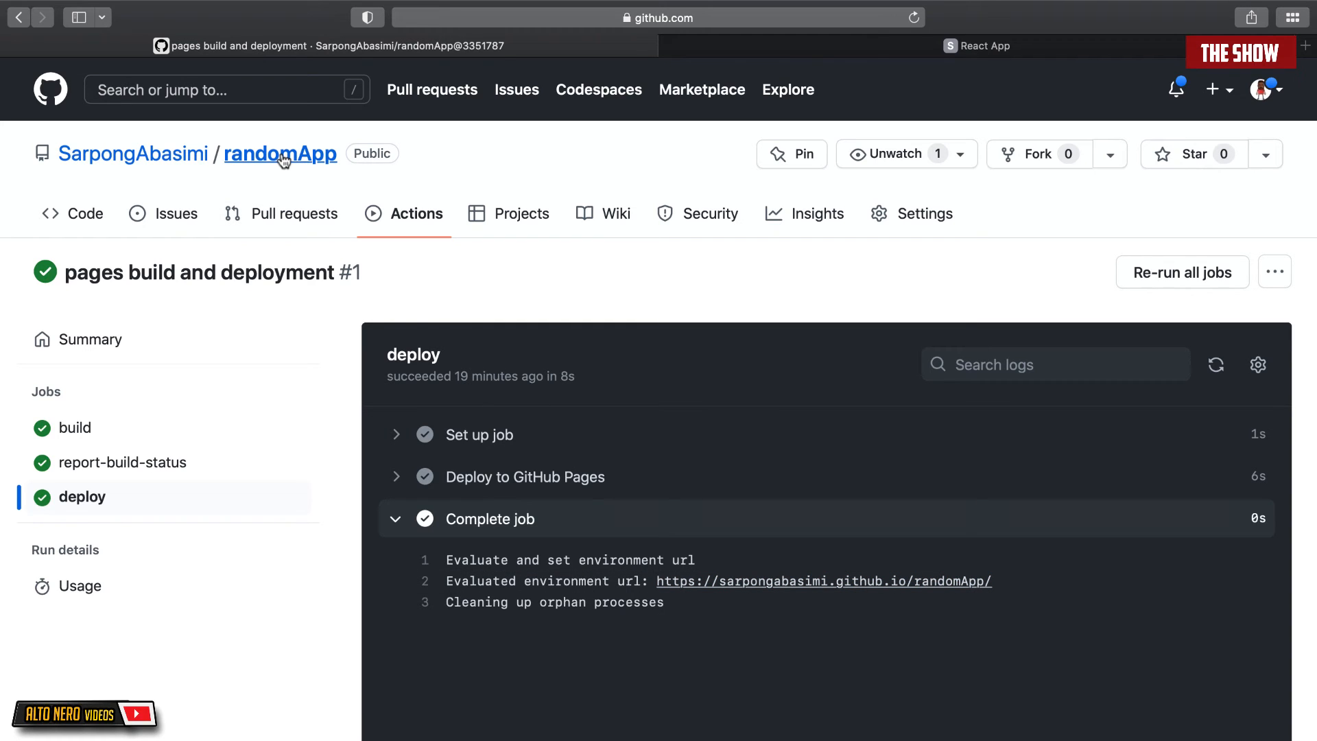
{"action": "mouse_move", "coordinate": [668, 272]}
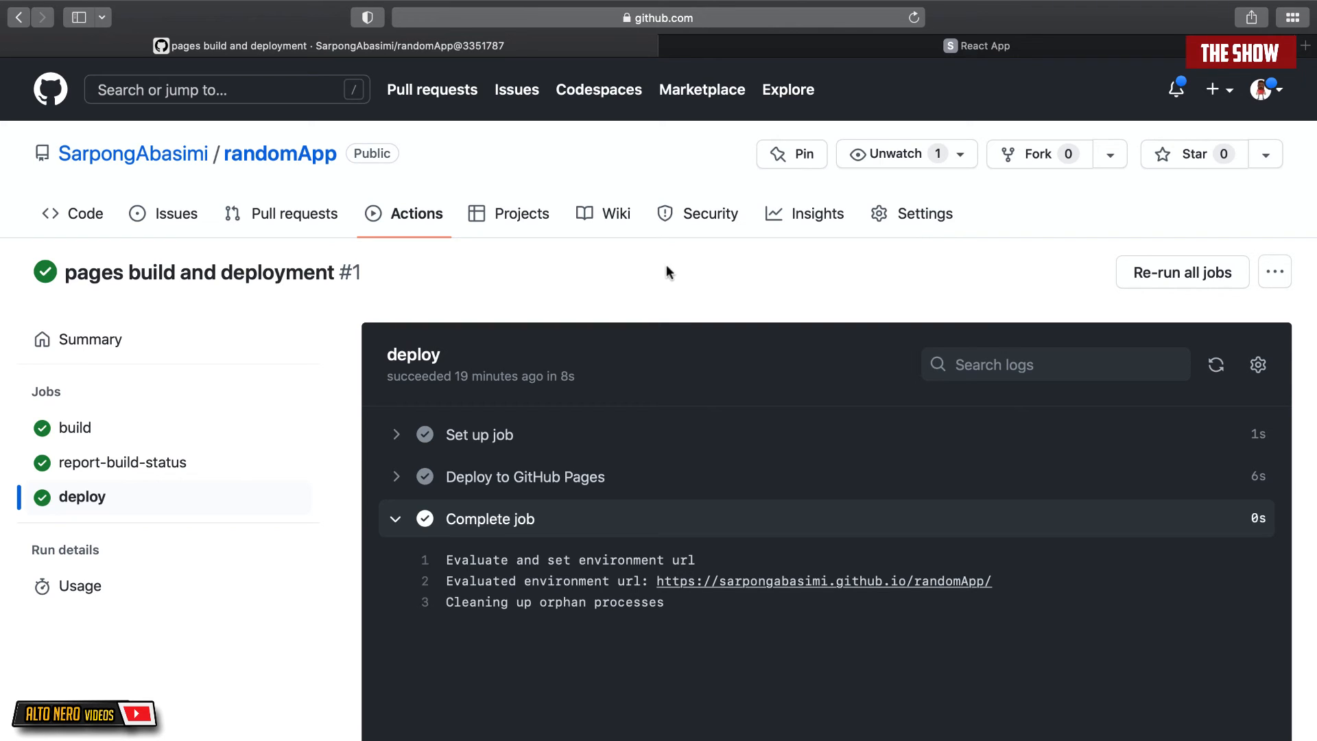
{"action": "mouse_move", "coordinate": [281, 153]}
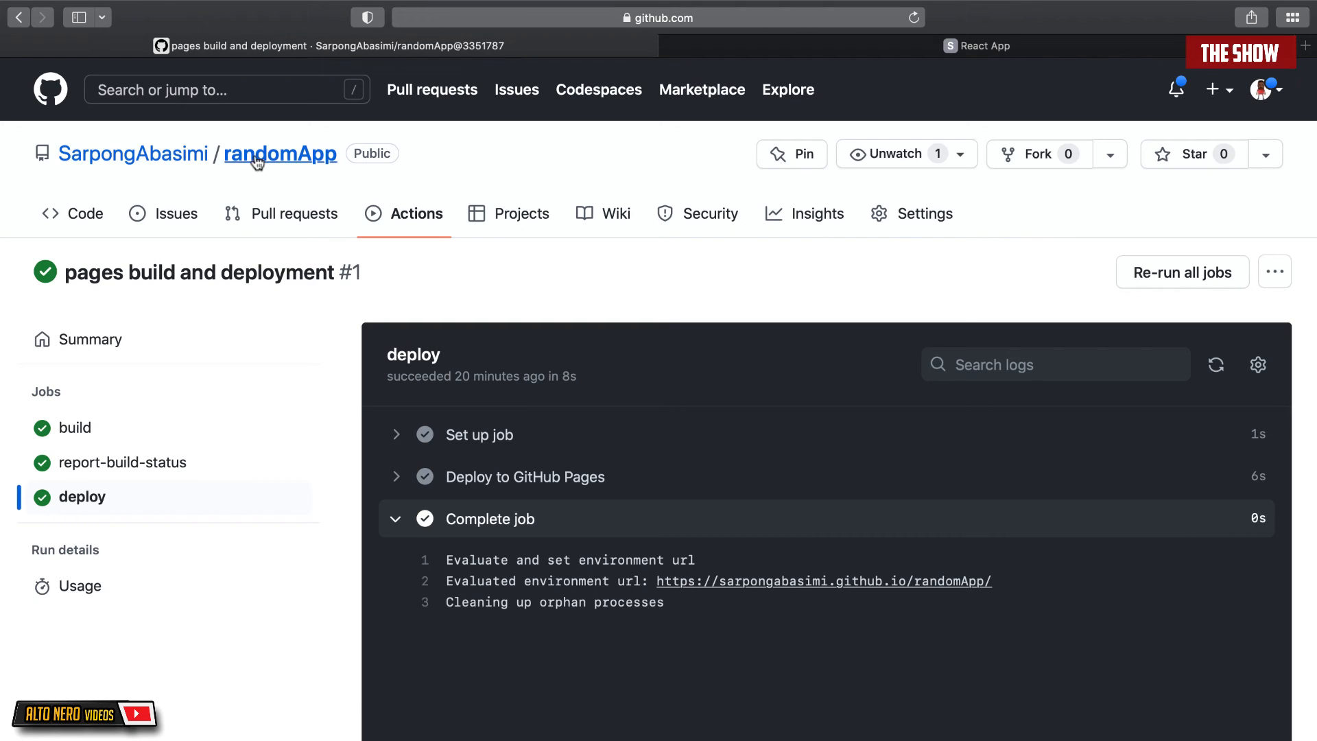
{"action": "mouse_move", "coordinate": [290, 160]}
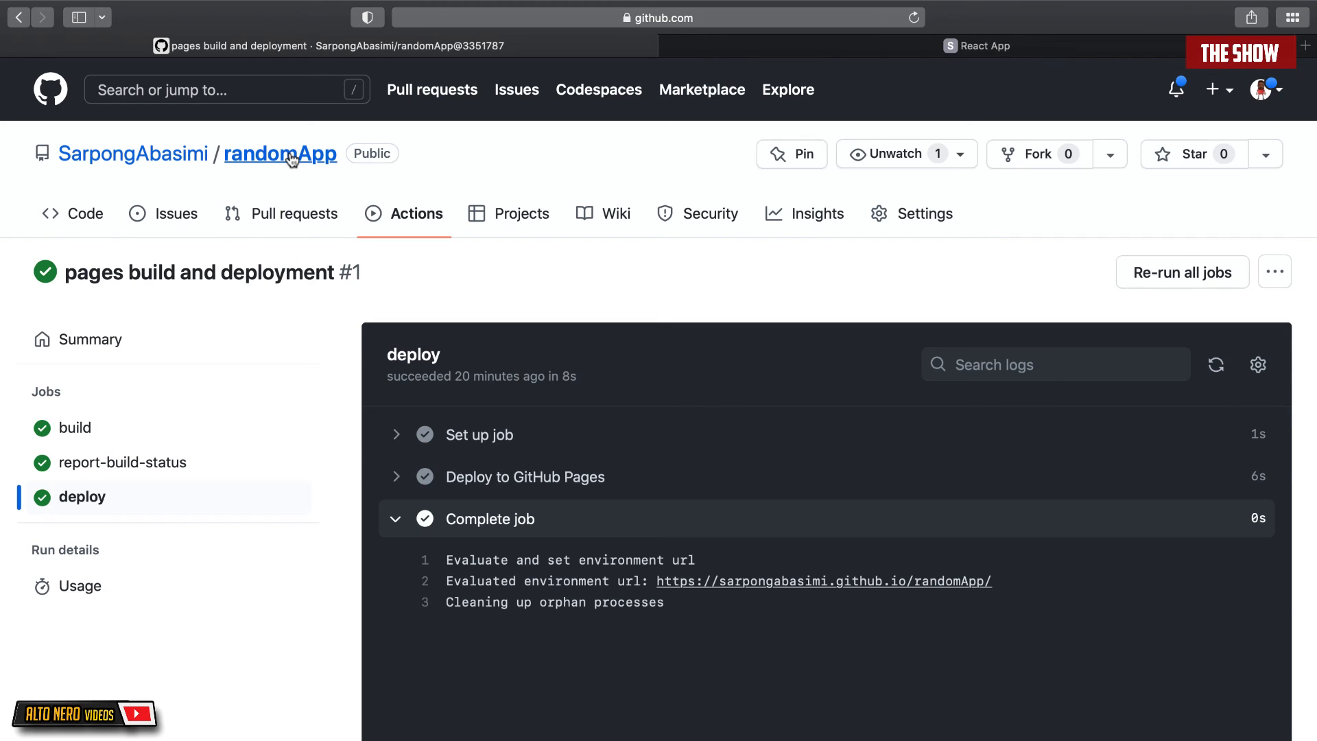
Step: Return from the deploy job log to the randomApp repository page
{"action": "left_click", "coordinate": [280, 154]}
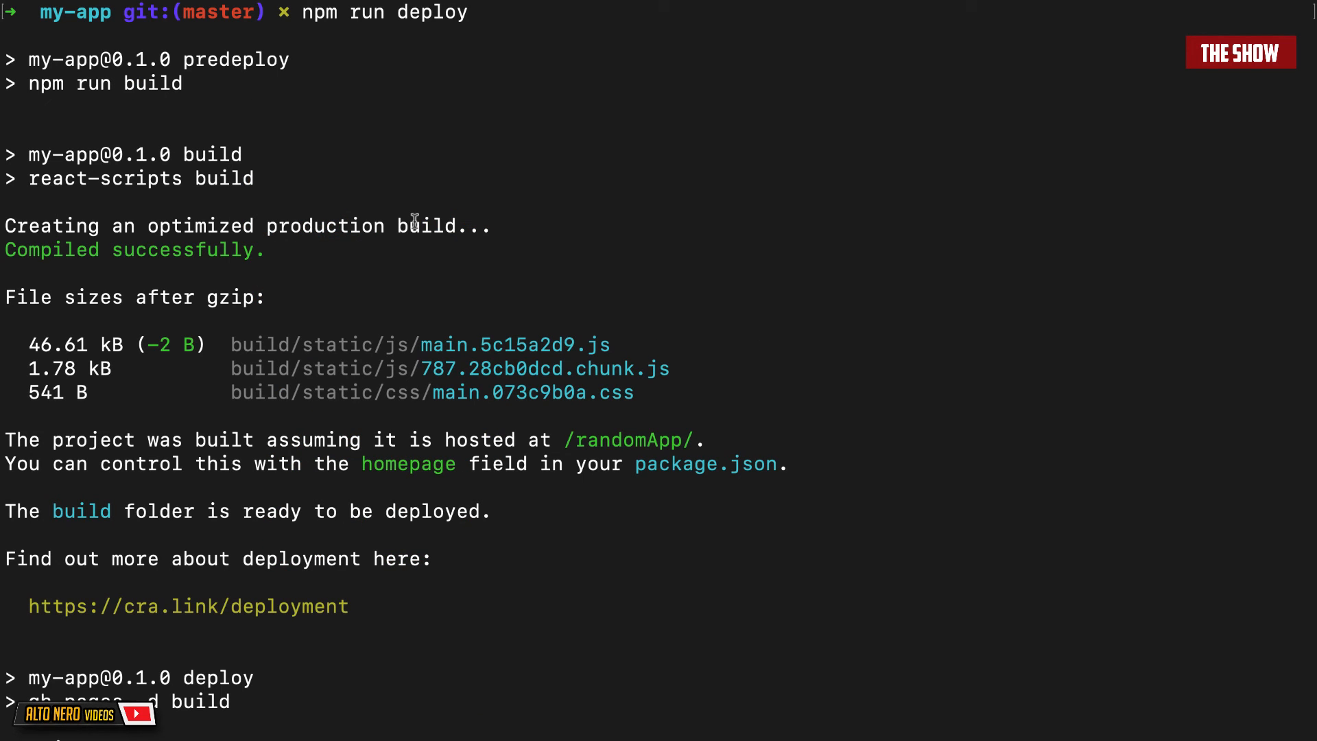
{"action": "mouse_move", "coordinate": [310, 44]}
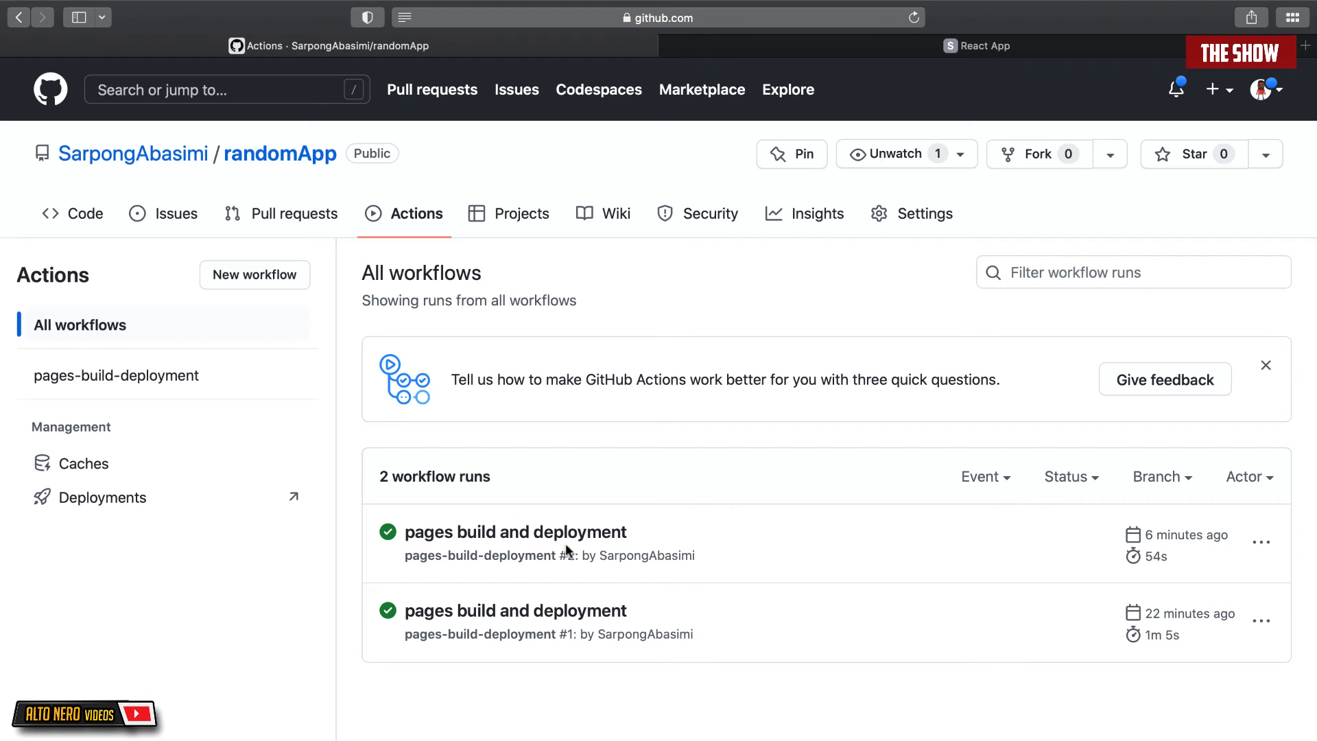
{"action": "mouse_move", "coordinate": [516, 532]}
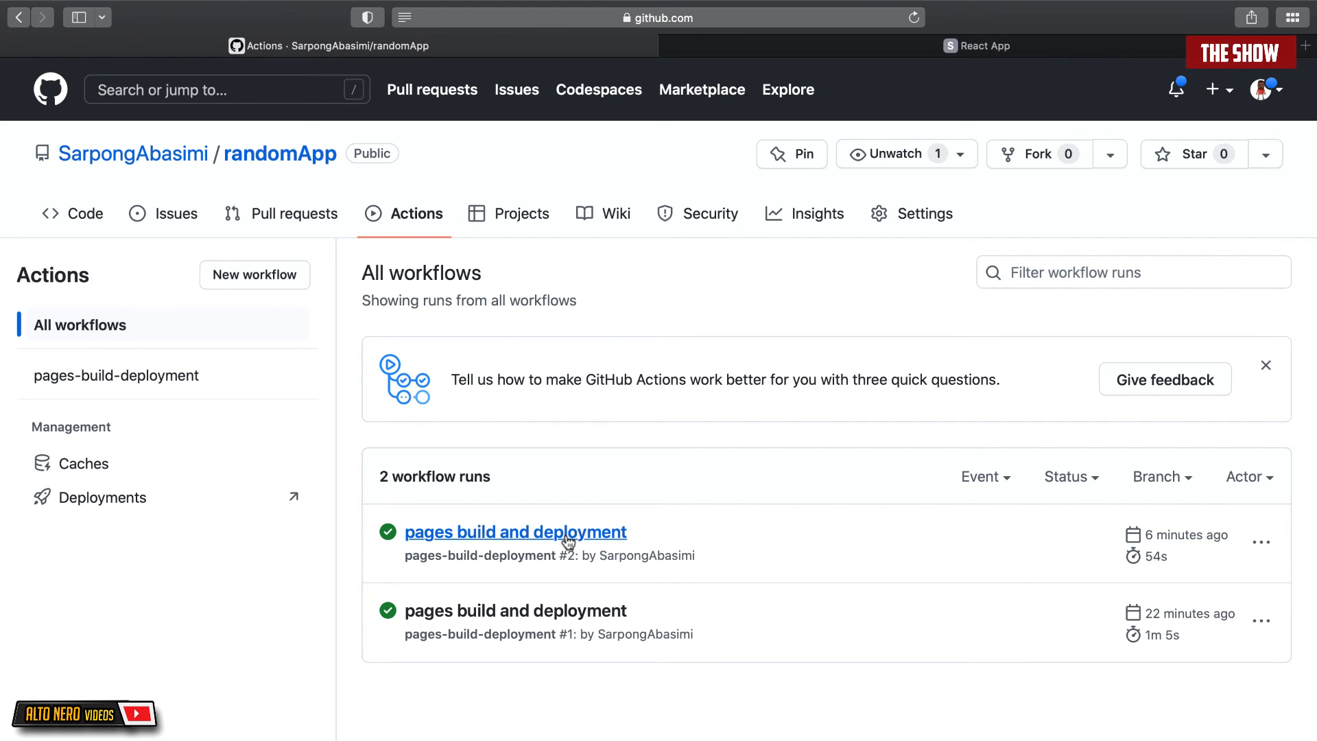